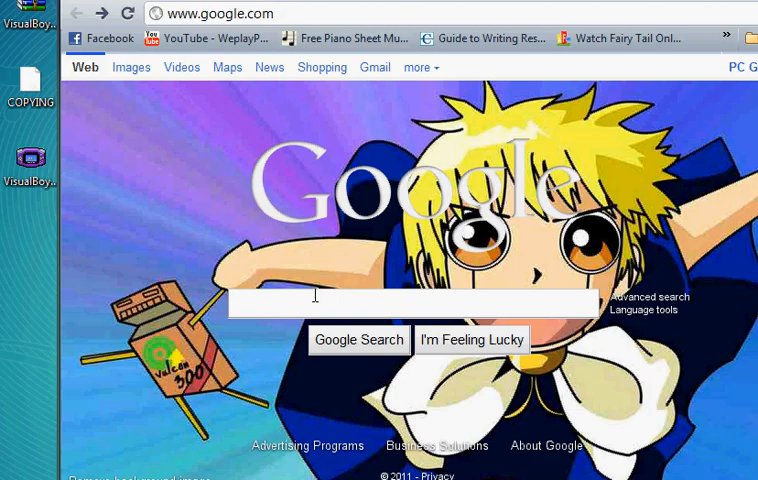
Search Google for 'vba emulator download'.
type("vba emulator download")
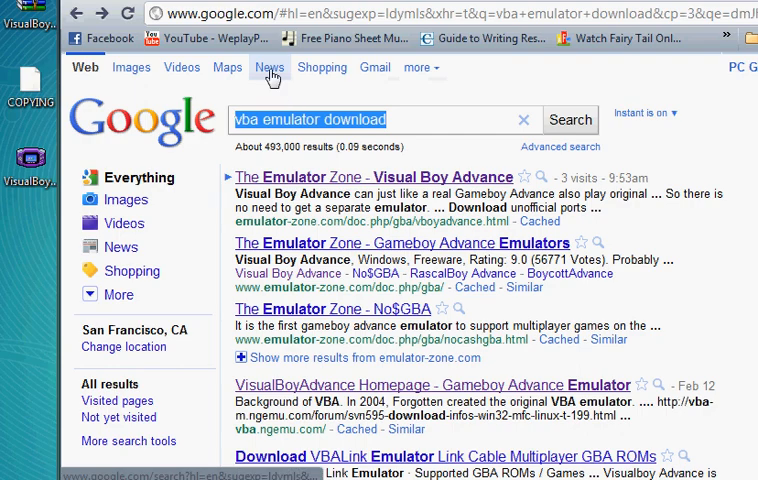
Search Google for 'pokemon fire red gba download' to find the CoolROM page.
type("pokemon fire red gba download")
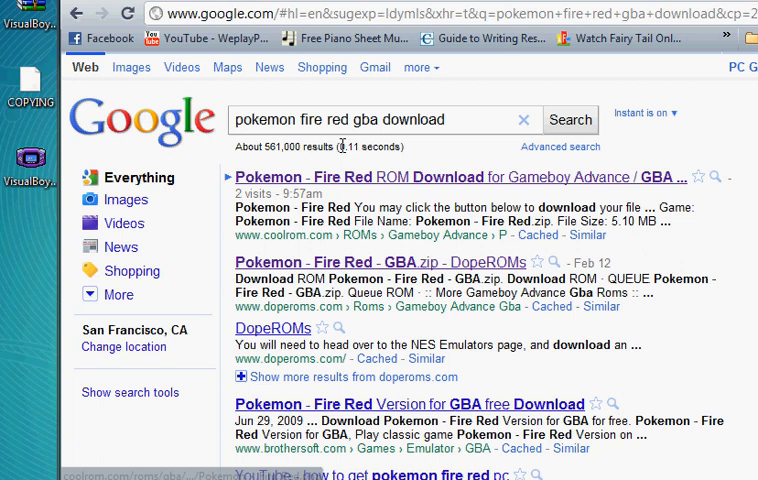
mouse_move(408, 174)
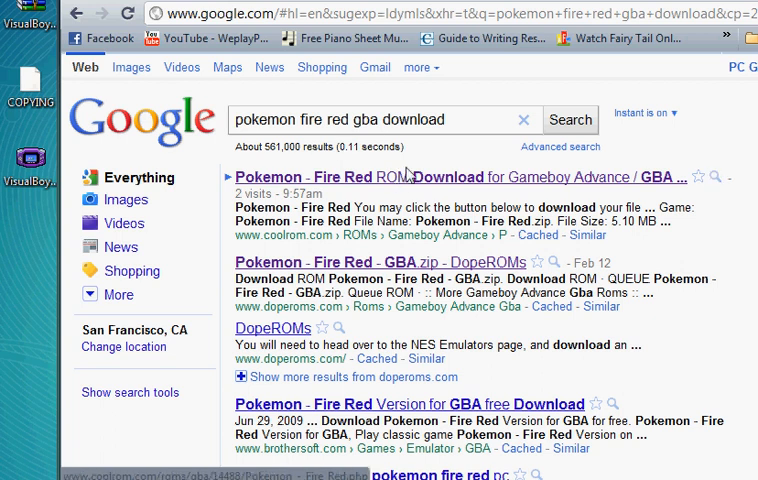
mouse_move(337, 186)
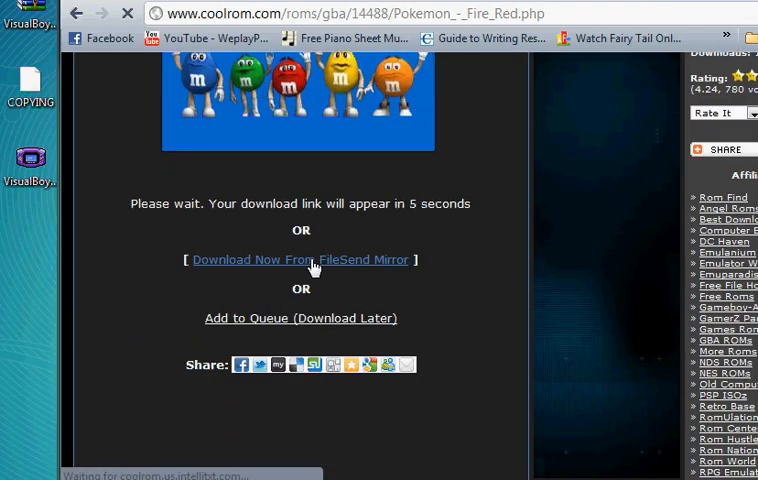
Follow the FileSend mirror link and scroll down to download the Fire Red zip.
left_click(300, 260)
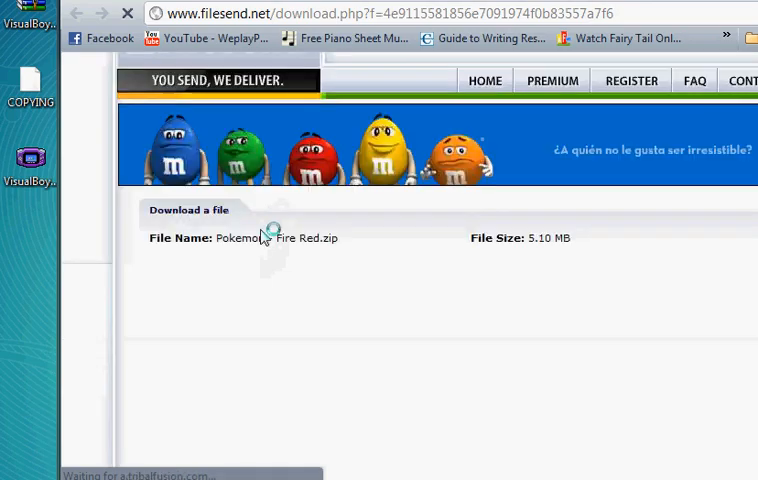
scroll("down", 3)
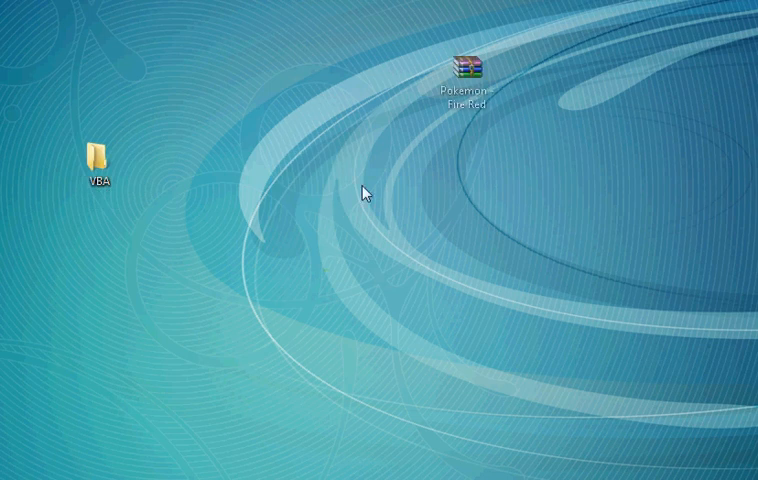
Extract the Pokemon - Fire Red archive here, then open the archive.
right_click(470, 68)
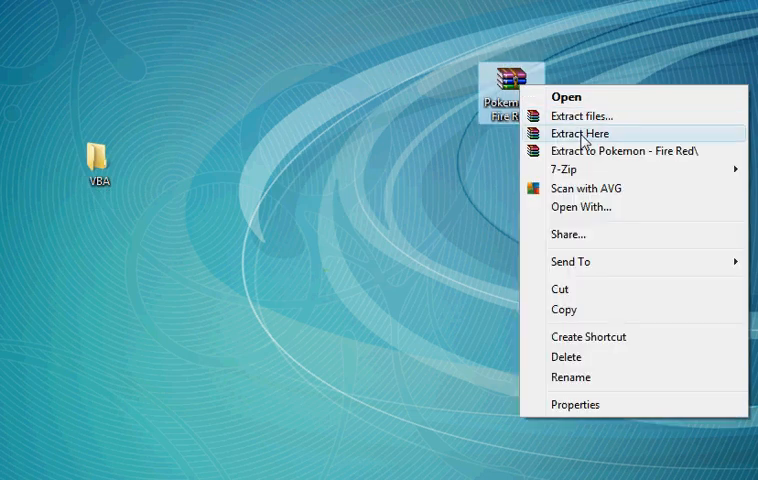
left_click(575, 133)
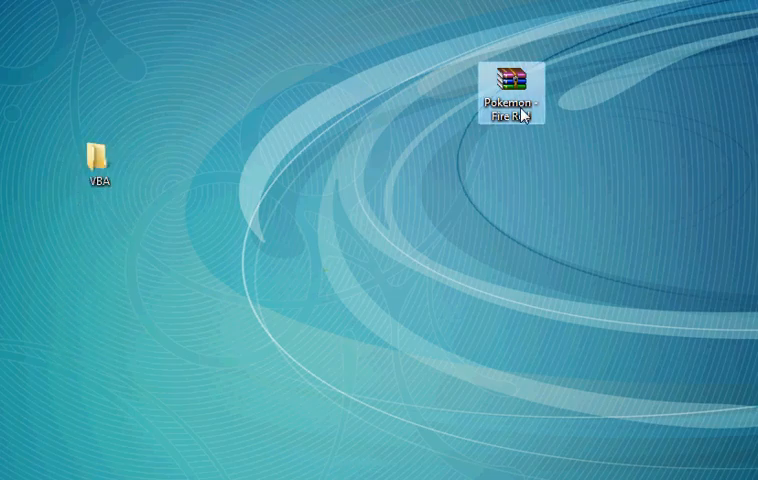
double_click(94, 160)
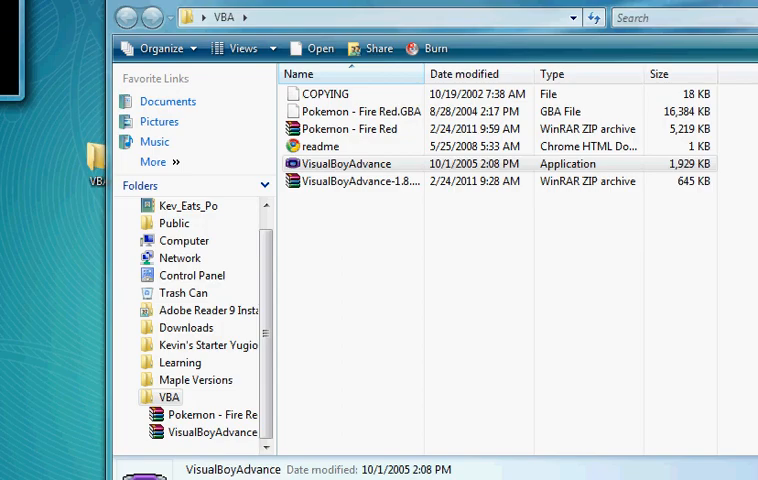
Launch VisualBoyAdvance.exe and choose File > Open... to load a ROM.
double_click(349, 163)
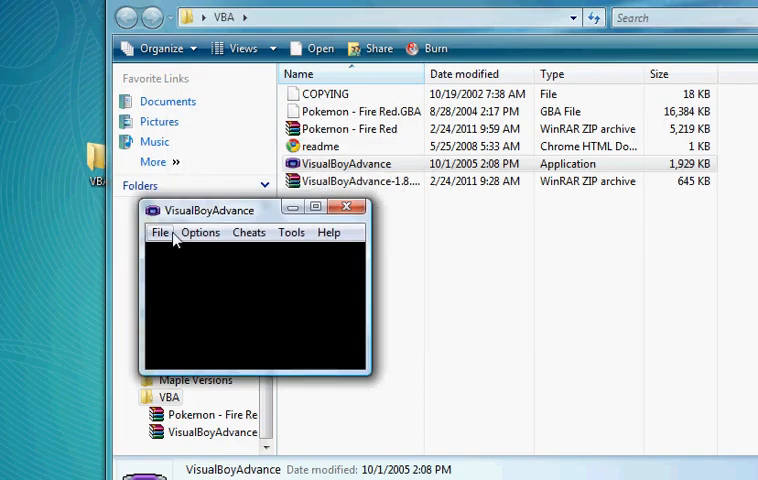
left_click(160, 232)
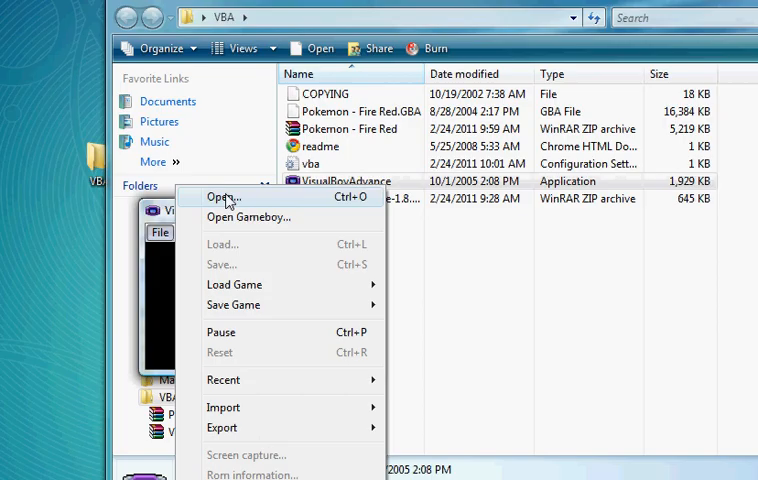
left_click(225, 197)
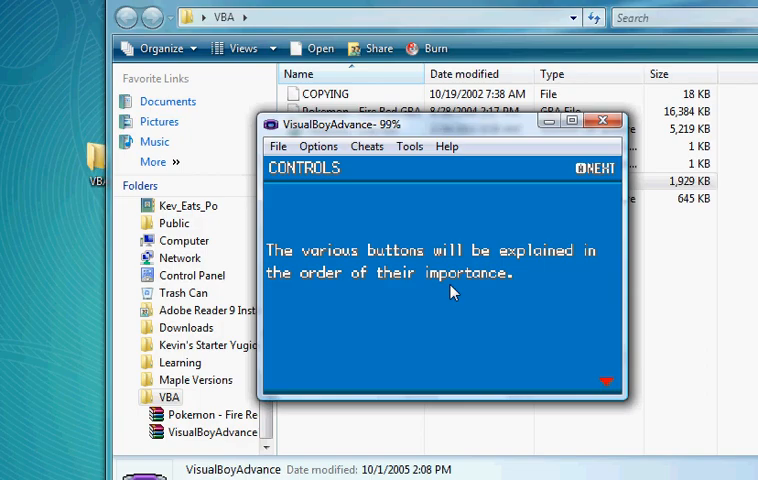
Focus the running Fire Red game to advance its controls explanation.
left_click(594, 168)
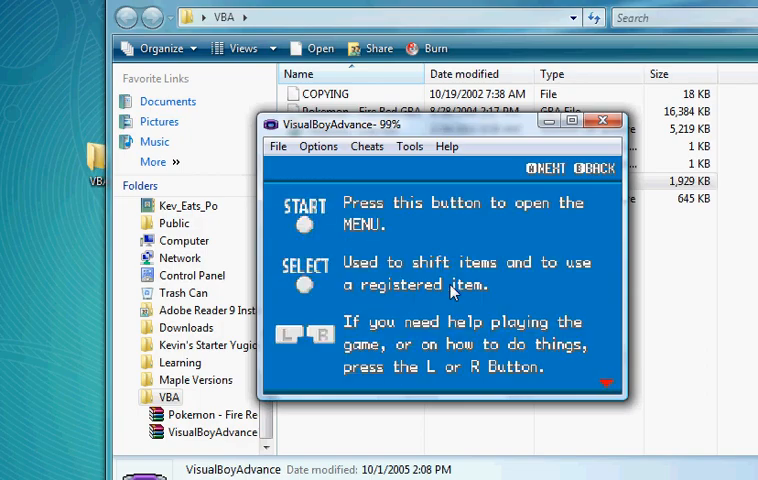